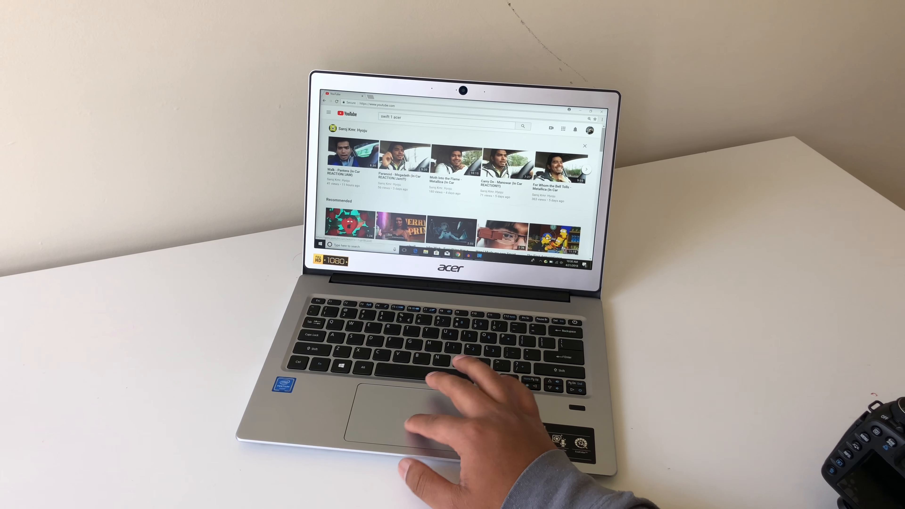
- Launch the Windows Mail app over the YouTube page, reaching its add-account welcome screen
{"action": "left_click", "coordinate": [368, 156]}
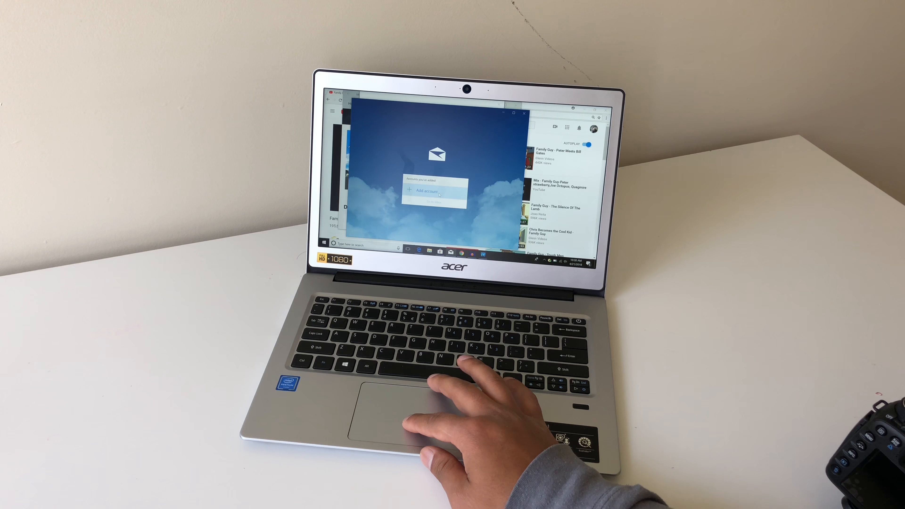
- Dismiss the Mail welcome screen so Geekbench 4 shows the laptop's system information
{"action": "left_click", "coordinate": [426, 191]}
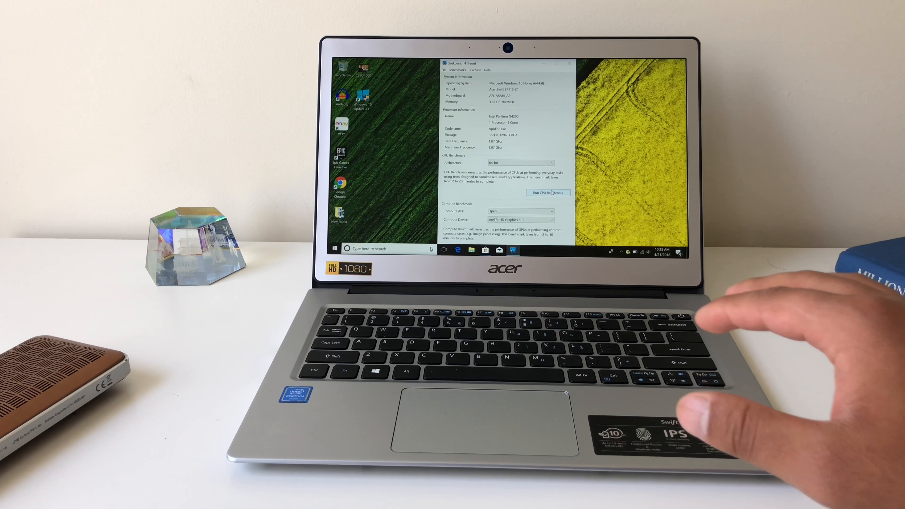
- Run the Geekbench CPU benchmark and review the uploaded 1579 single-core / 4078 multi-core result
{"action": "left_click", "coordinate": [547, 192]}
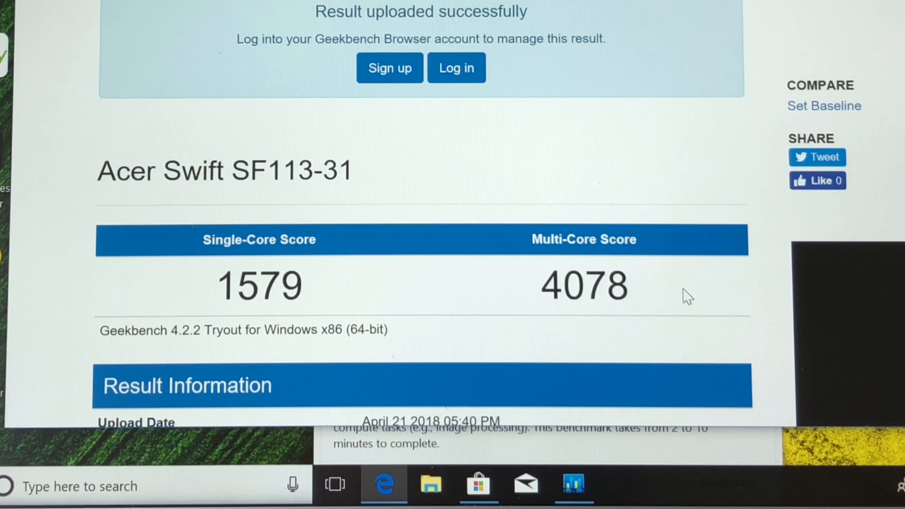
{"action": "scroll", "scroll_direction": "down", "scroll_amount": 3}
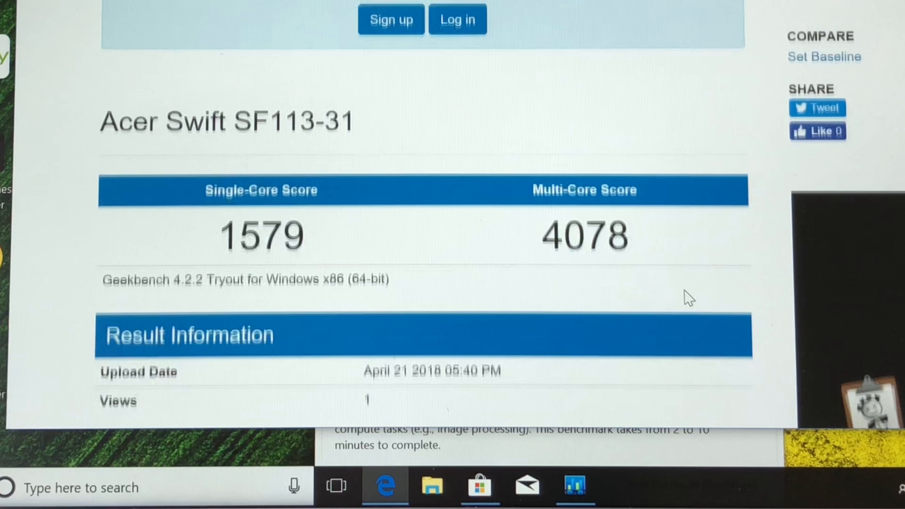
{"action": "scroll", "scroll_direction": "down", "scroll_amount": 3}
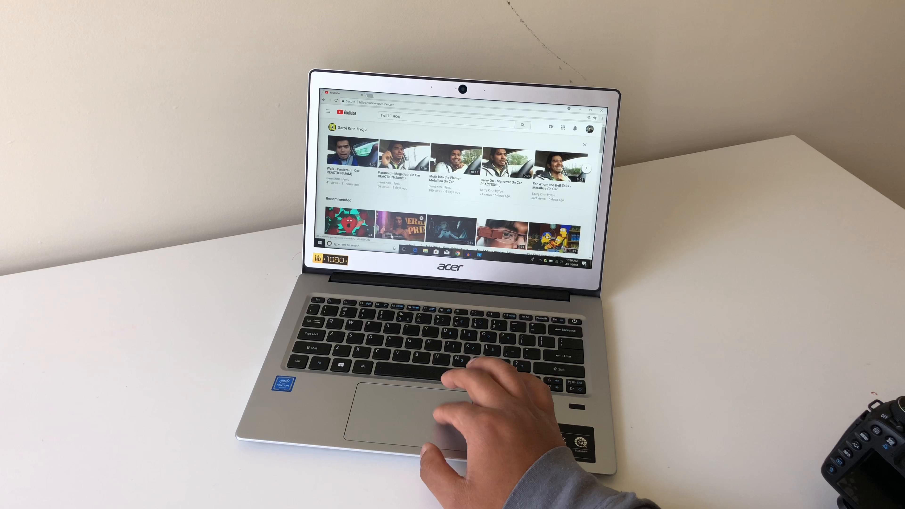
- Scroll YouTube's recommended videos down to picks like Nintendo Switch Labo: Which Should You Buy?
{"action": "left_click", "coordinate": [341, 153]}
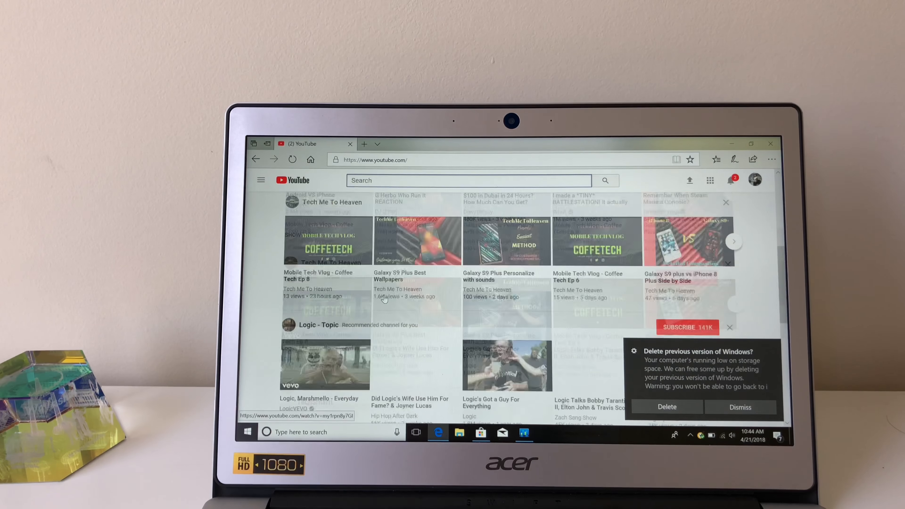
{"action": "scroll", "scroll_direction": "down", "scroll_amount": 3}
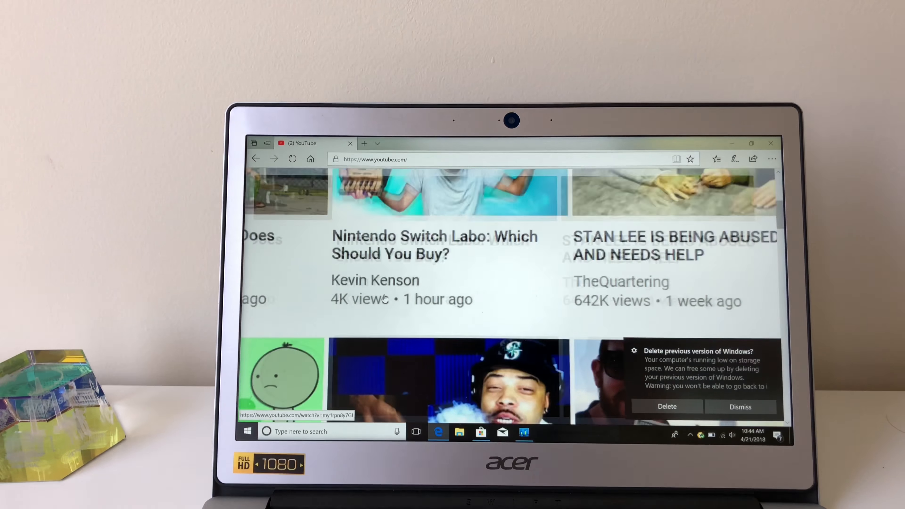